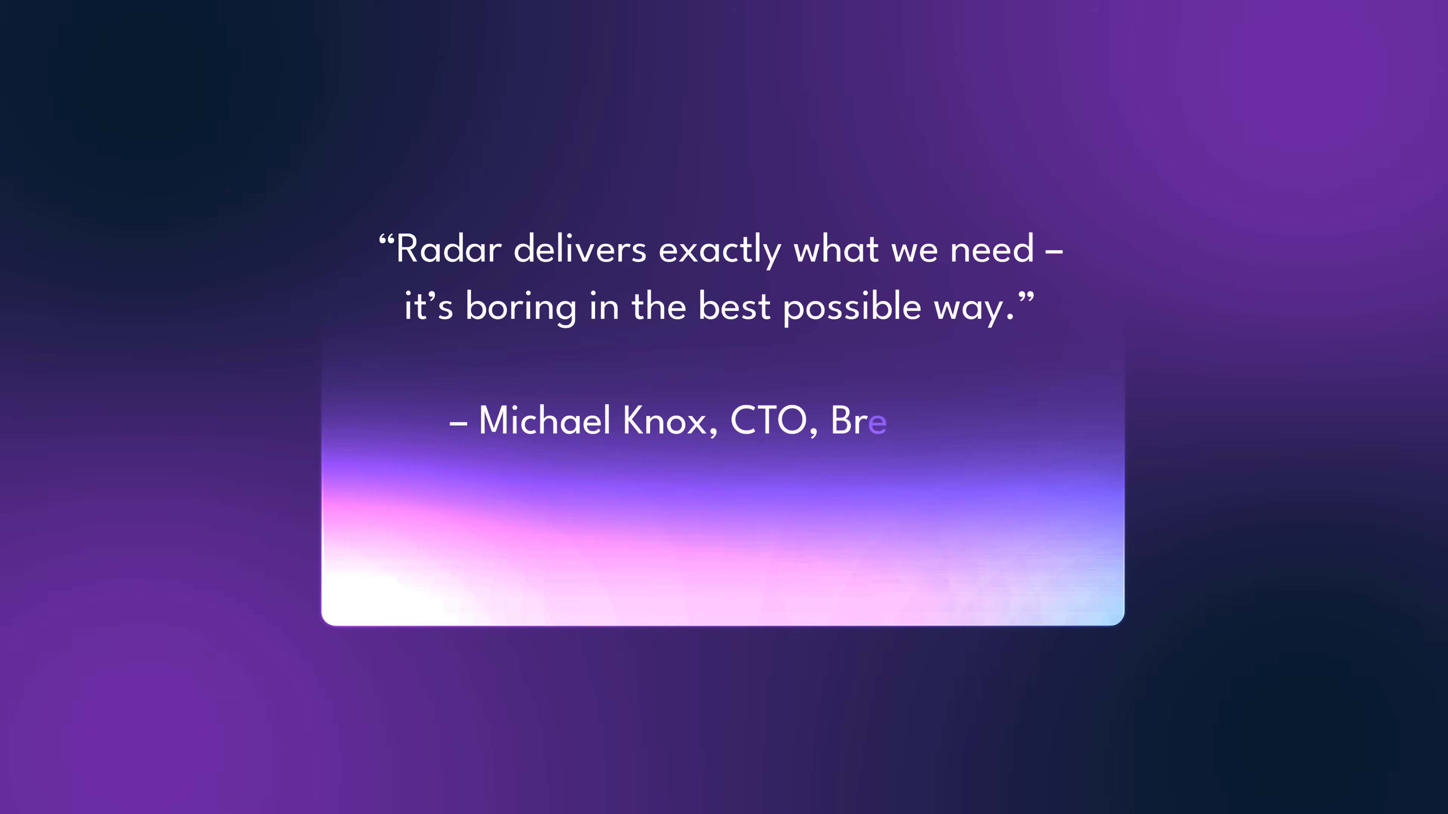
type("qwatr")
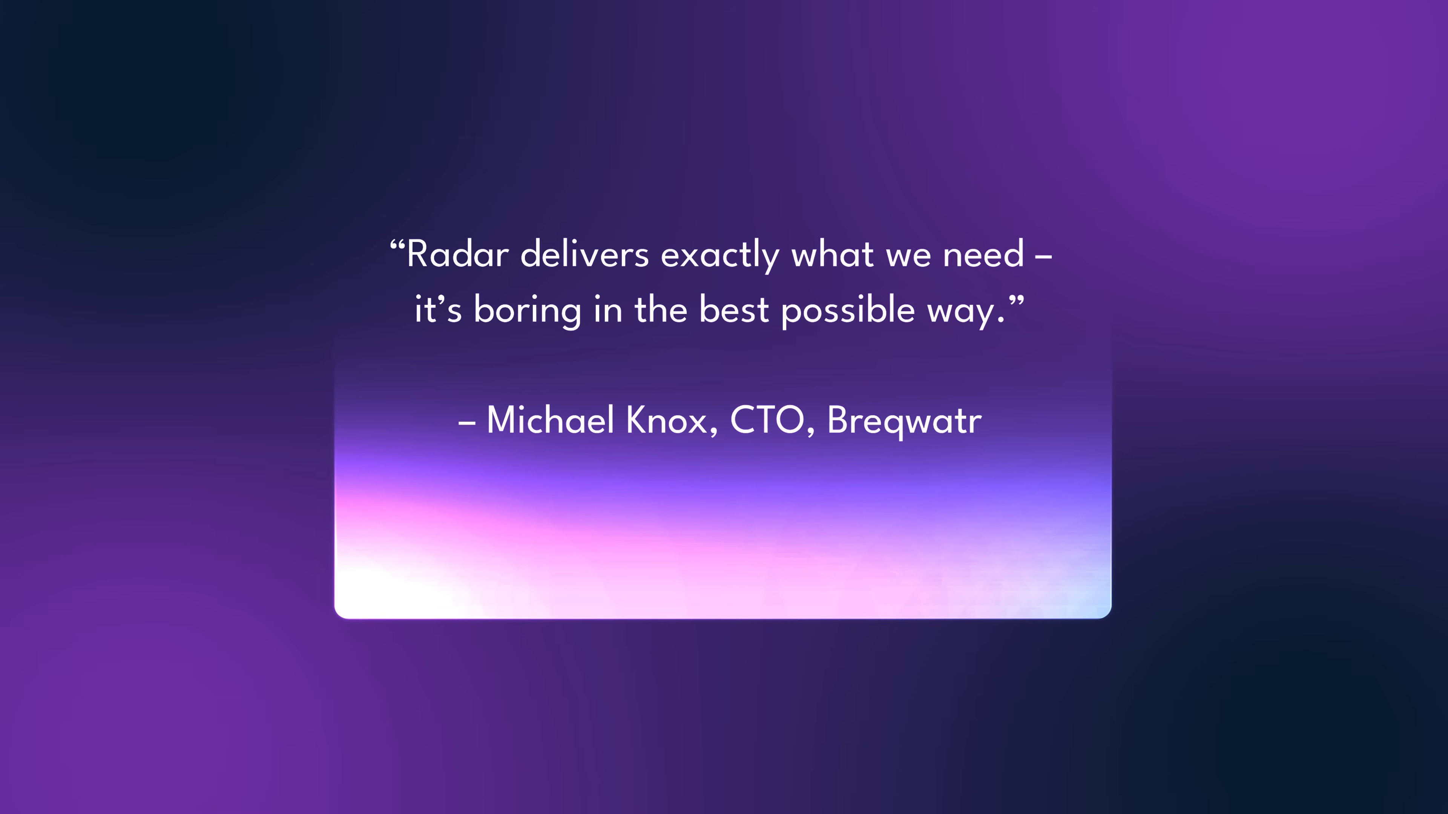